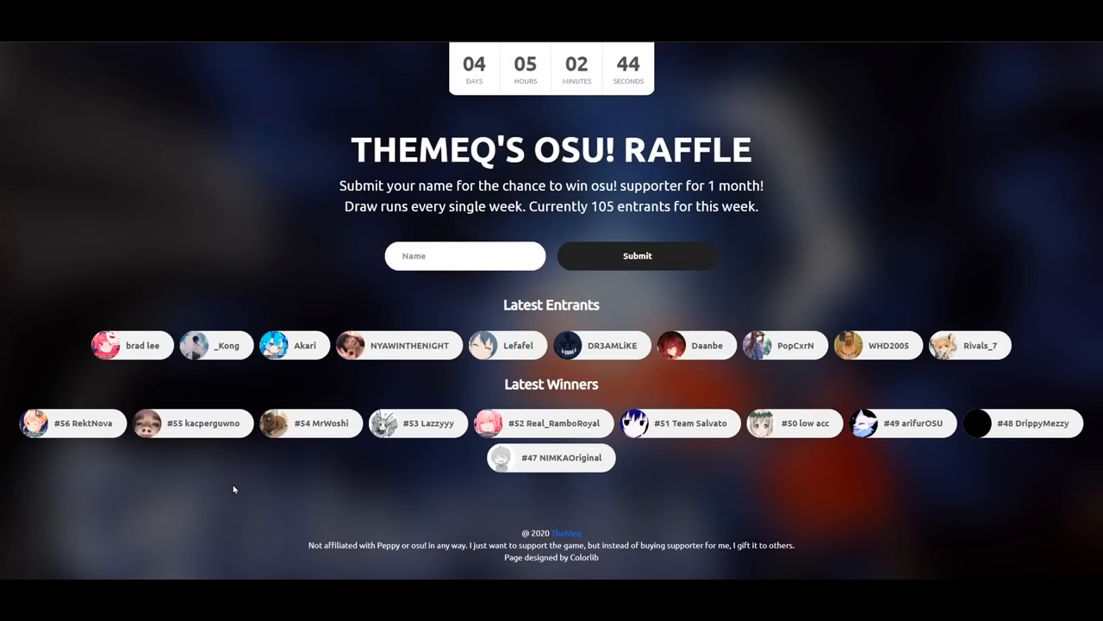
pyautogui.moveTo(314, 145)
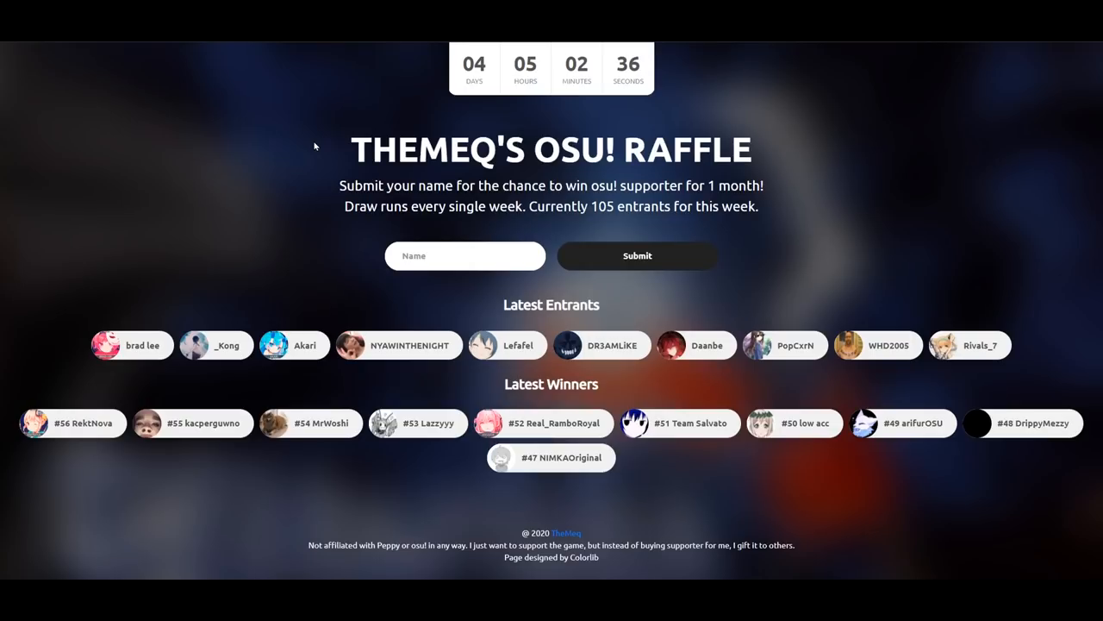
# Step: Scroll to the Name field and submit the entered username as this week's raffle entry
pyautogui.scroll(-3)
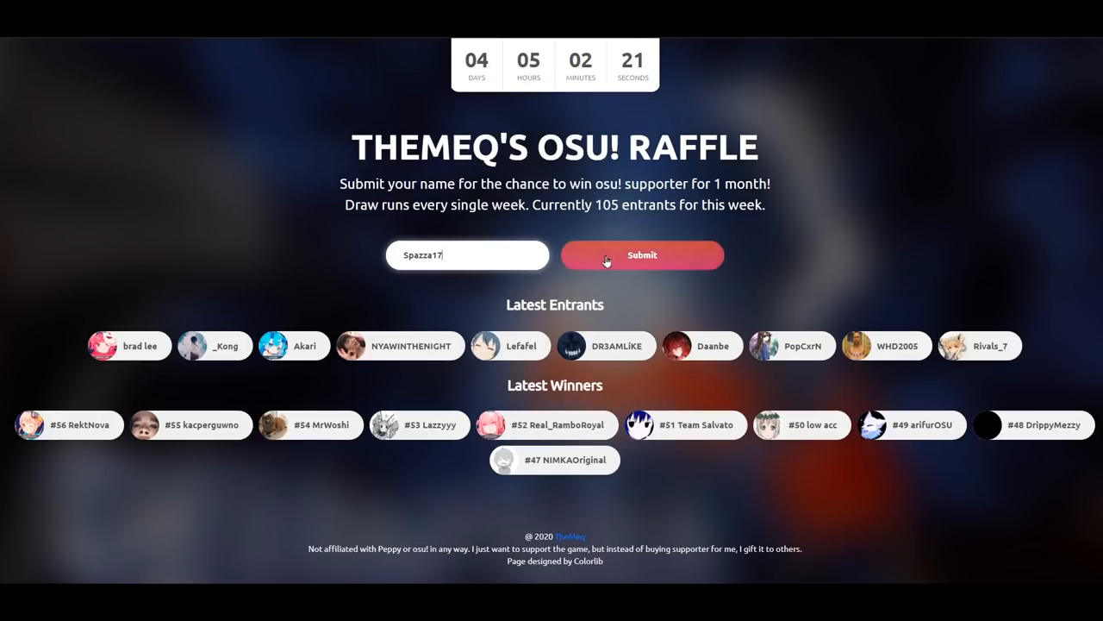
pyautogui.click(642, 254)
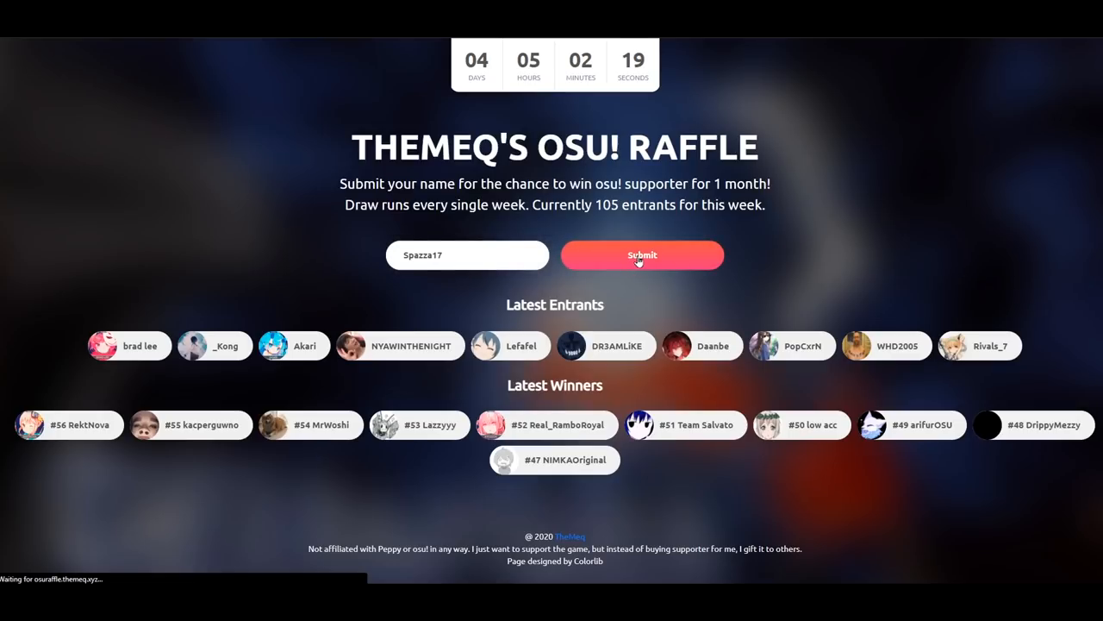